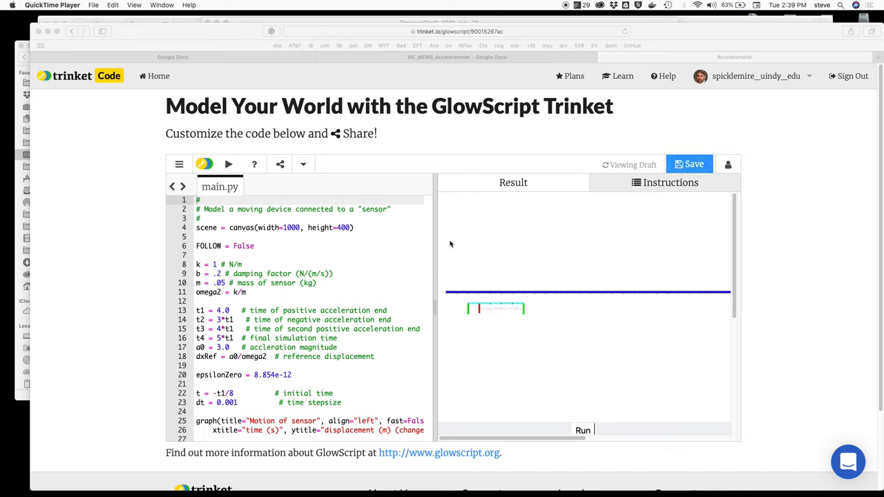
mouse_move(439, 245)
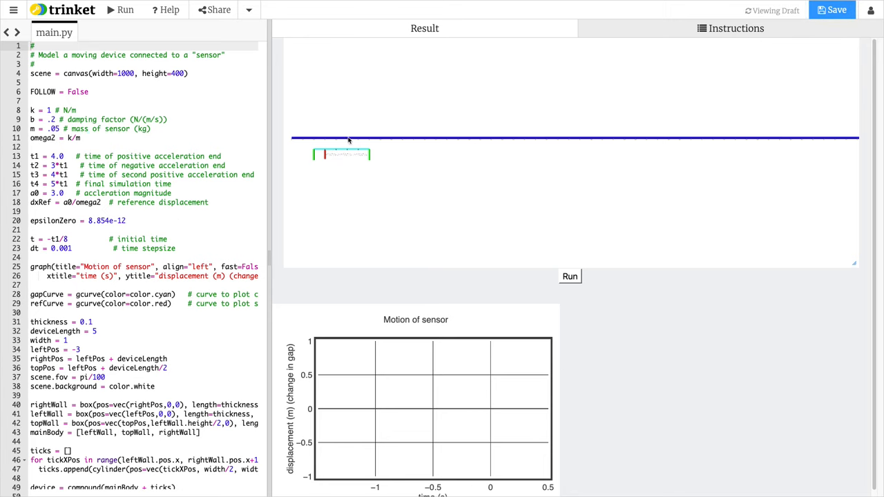
mouse_move(484, 141)
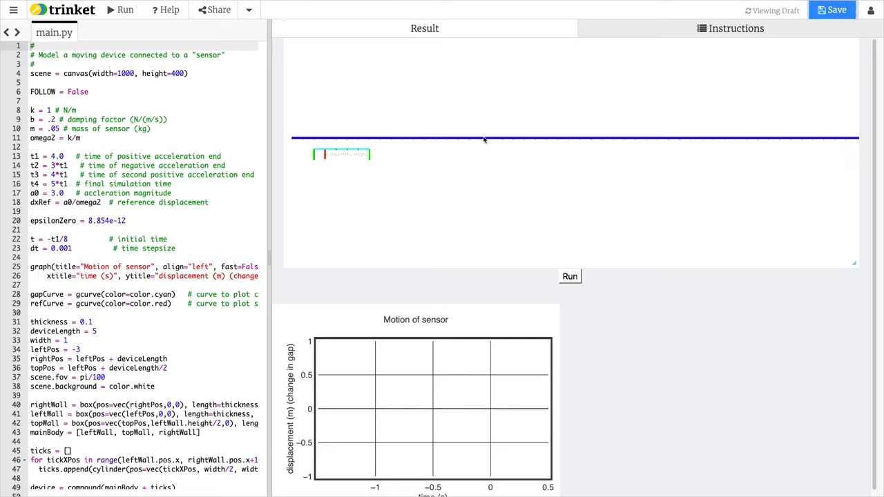
mouse_move(503, 142)
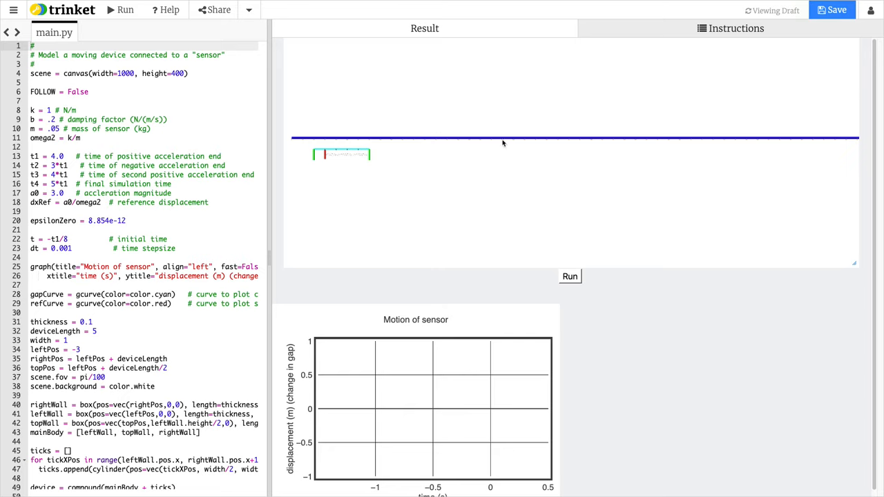
mouse_move(497, 151)
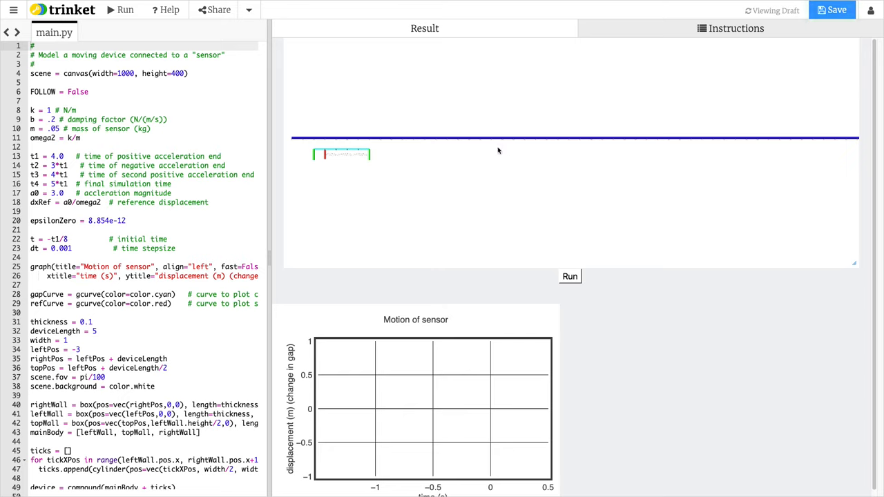
mouse_move(324, 154)
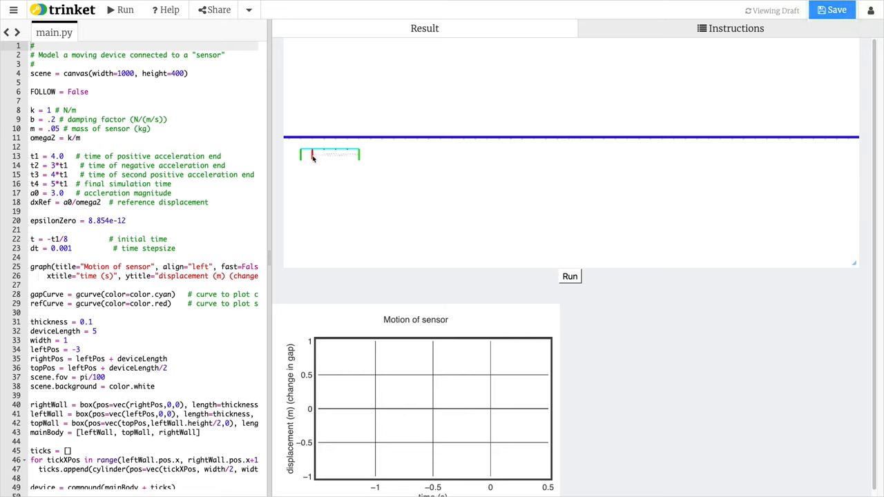
mouse_move(301, 154)
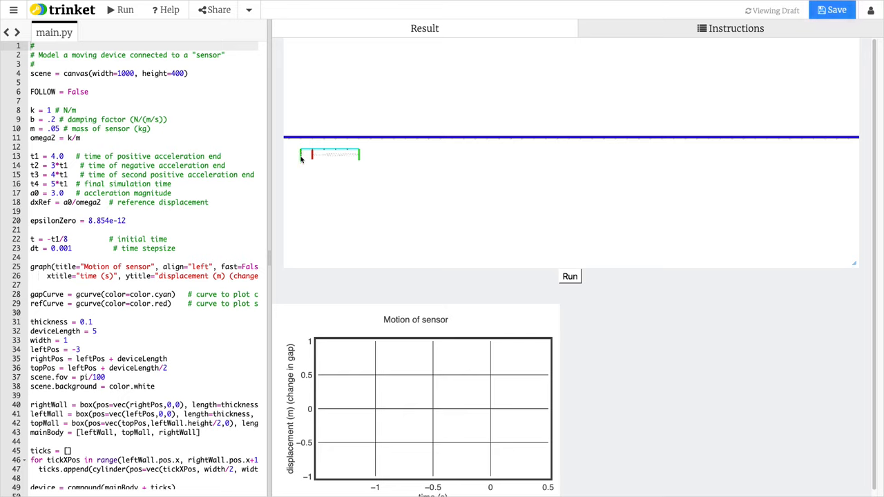
mouse_move(301, 157)
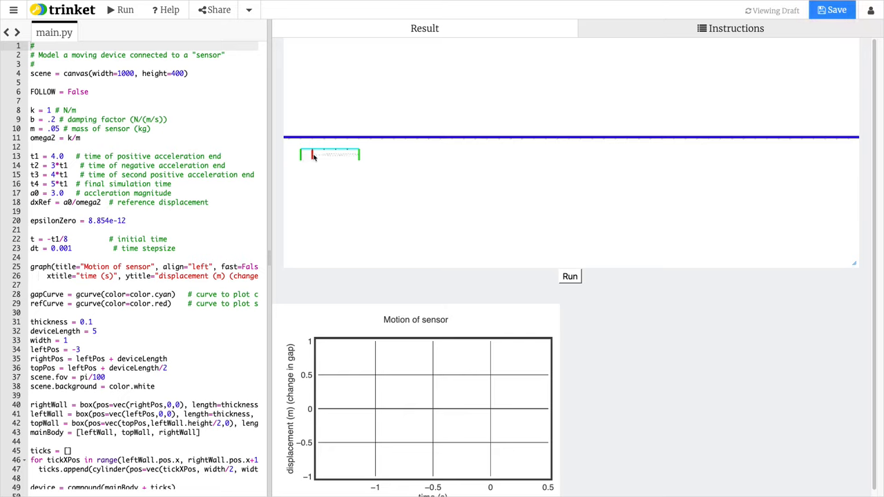
mouse_move(577, 201)
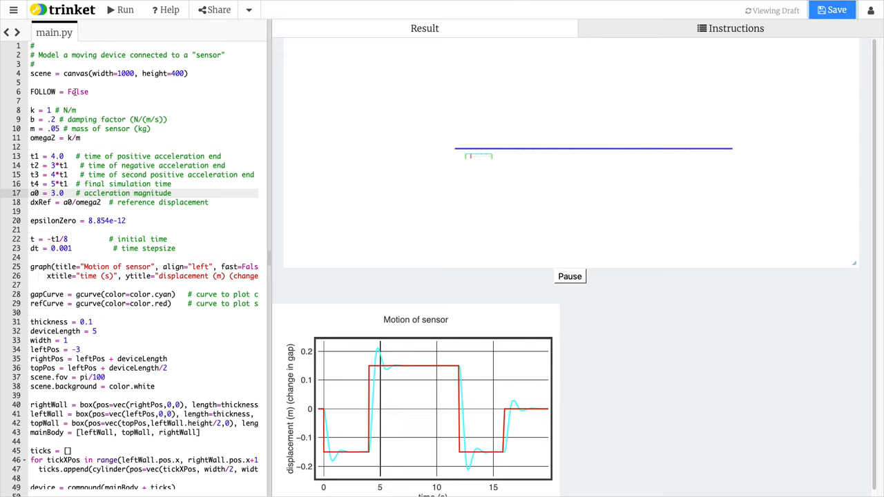
Set FOLLOW to True on its line in main.py and re-run the model to rebuild the scene
type("T")
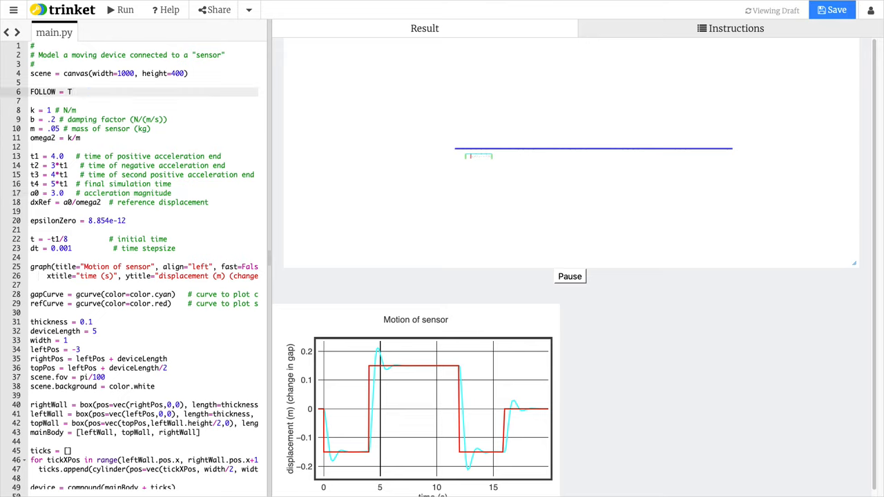
type("rue")
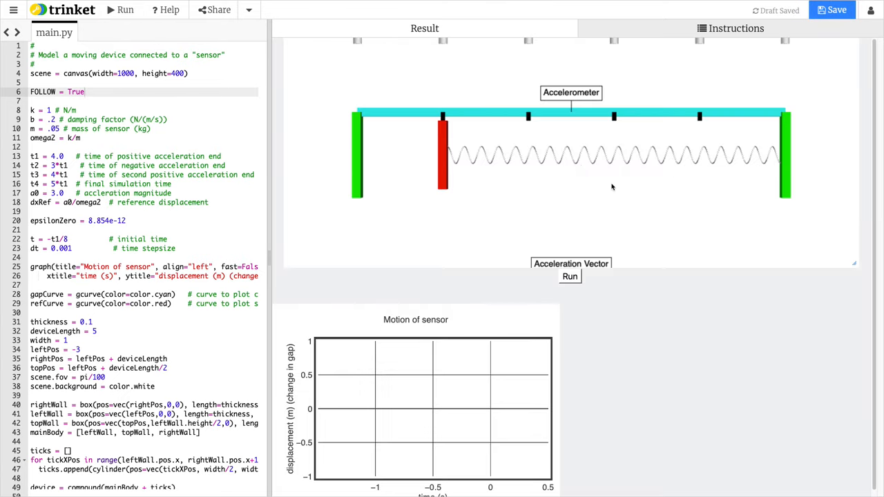
left_click(569, 276)
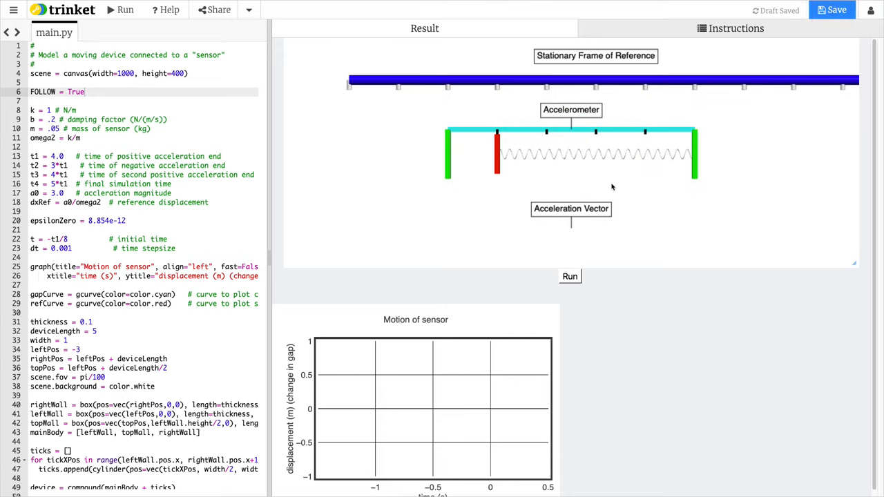
Start the animation so the camera tracks the accelerometer while the displacement curve plots
left_click(569, 276)
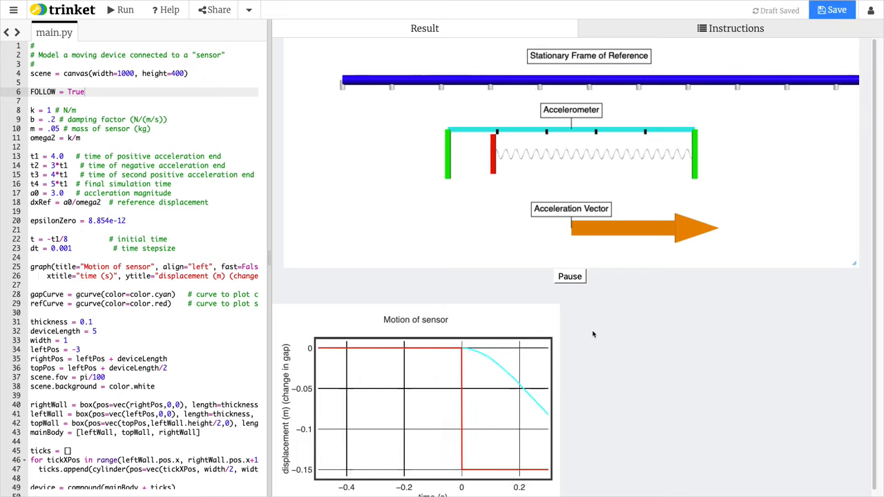